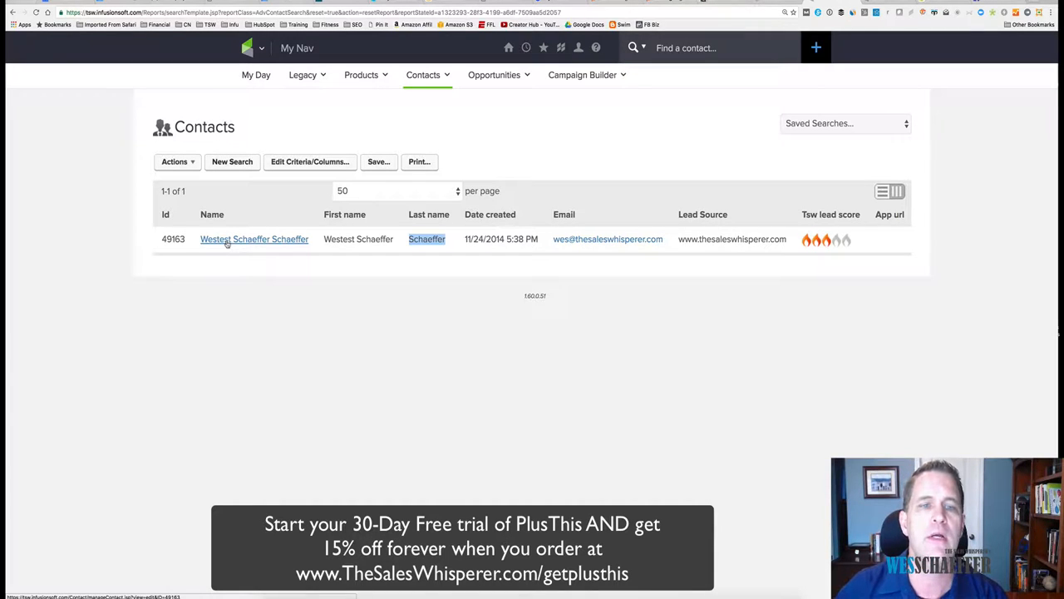
{"action": "mouse_move", "coordinate": [282, 211]}
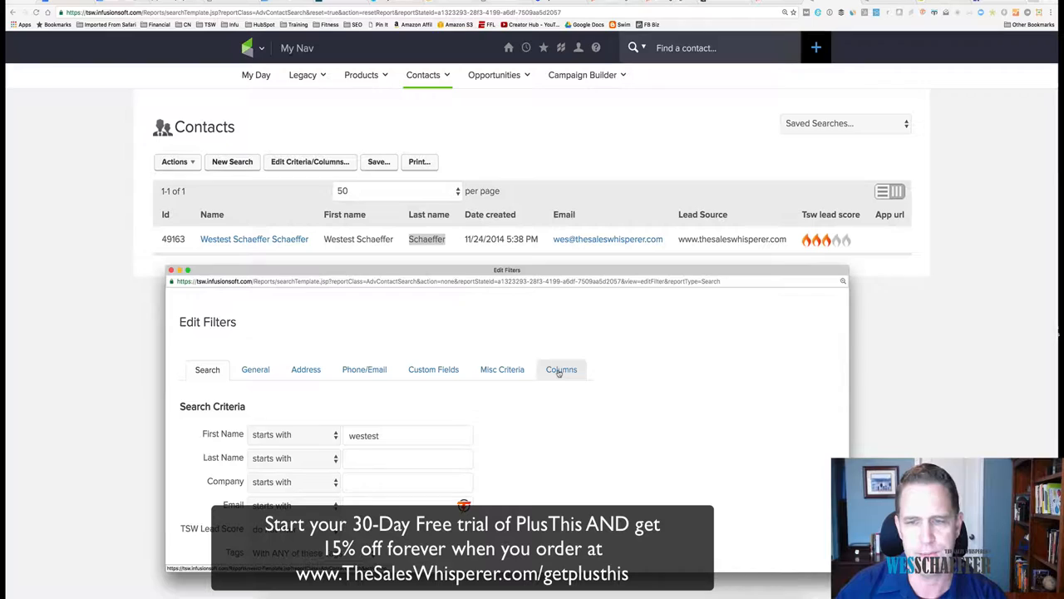
Show the Columns settings in Edit Filters with the current column list.
{"action": "left_click", "coordinate": [562, 369]}
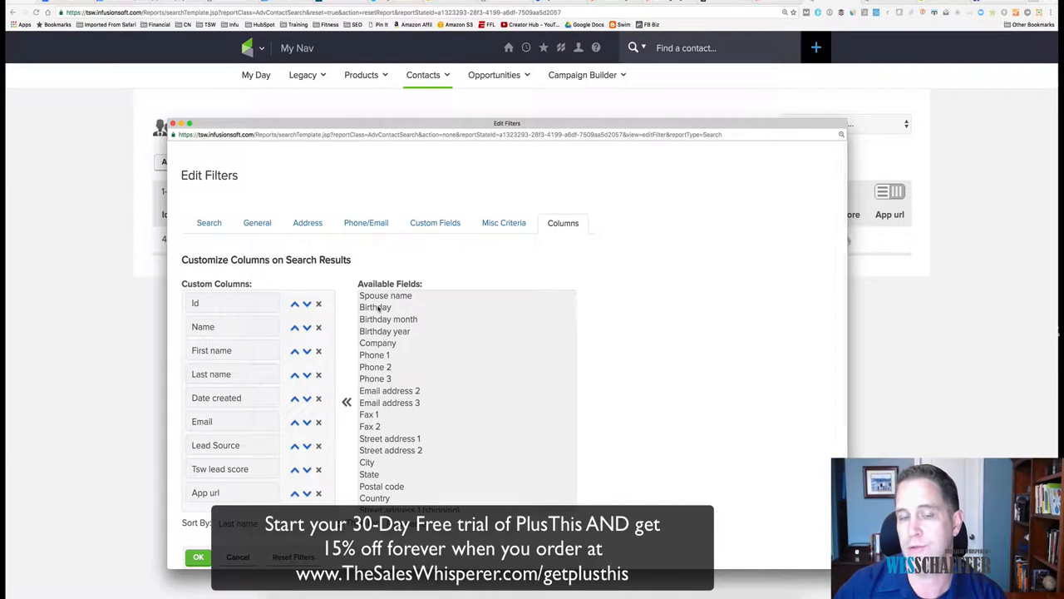
{"action": "left_click", "coordinate": [376, 306]}
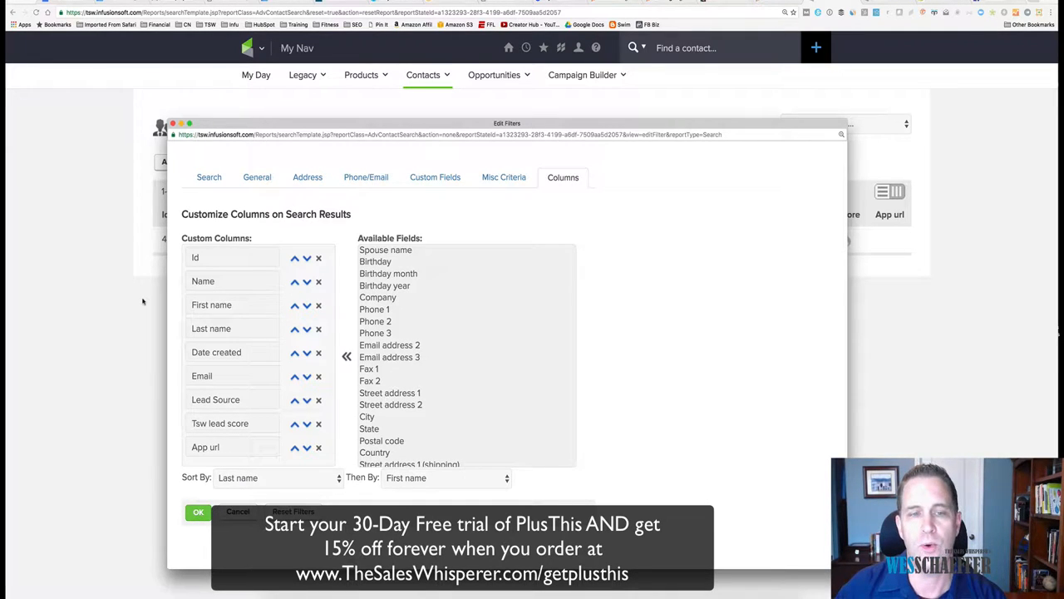
Cancel out of Edit Filters back to the Westest Schaeffer search result.
{"action": "left_click", "coordinate": [198, 513]}
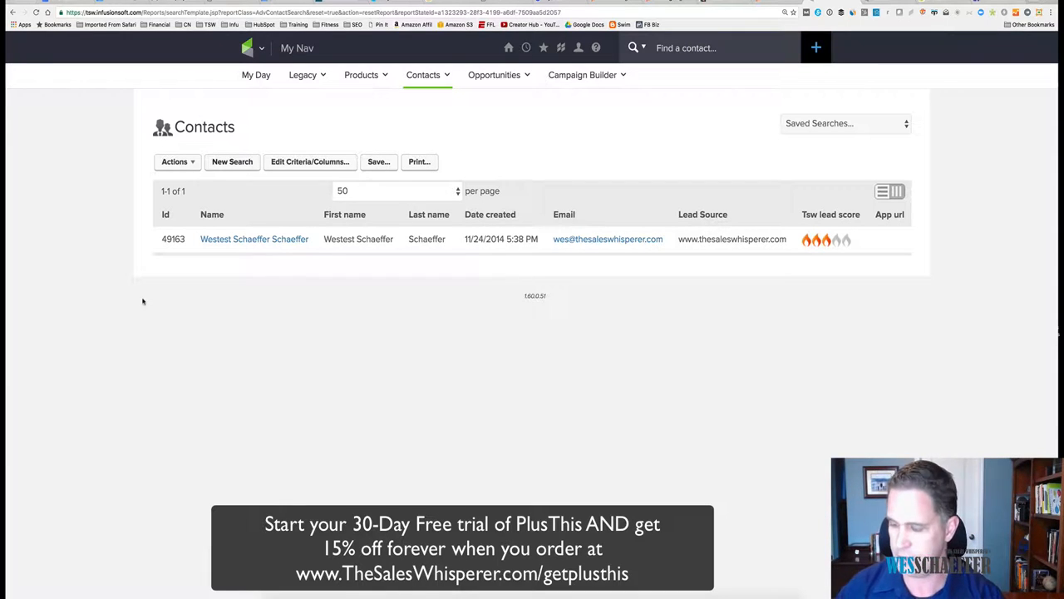
{"action": "mouse_move", "coordinate": [156, 314]}
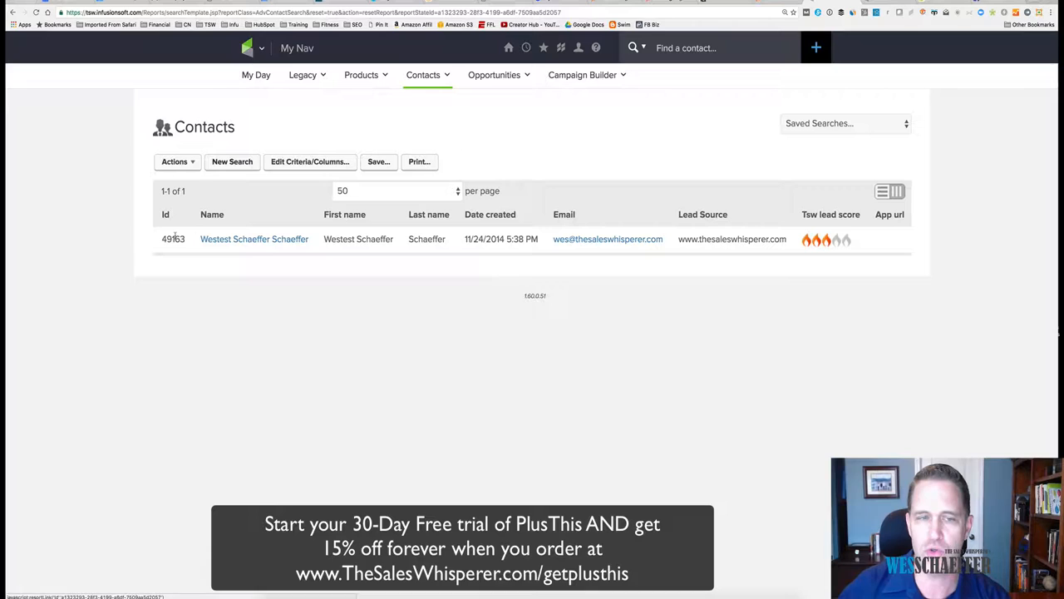
{"action": "double_click", "coordinate": [173, 239]}
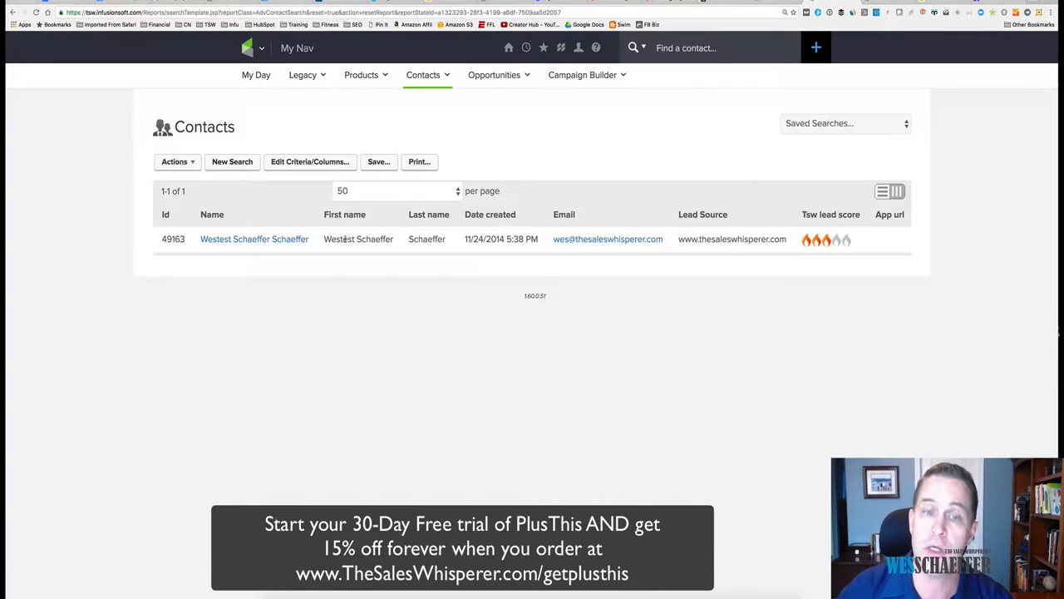
{"action": "mouse_move", "coordinate": [252, 240]}
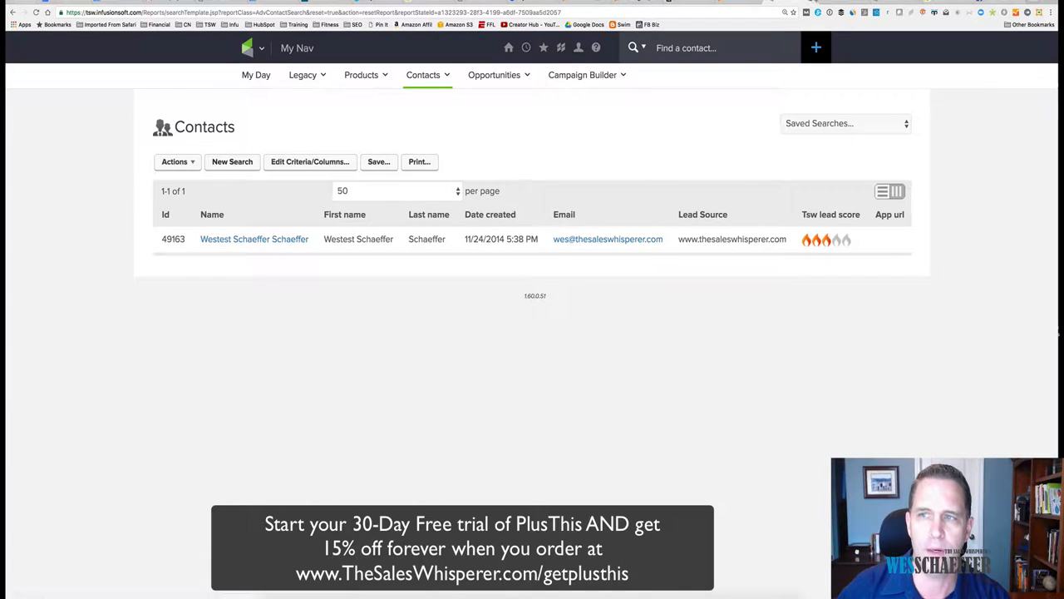
{"action": "left_click", "coordinate": [252, 239]}
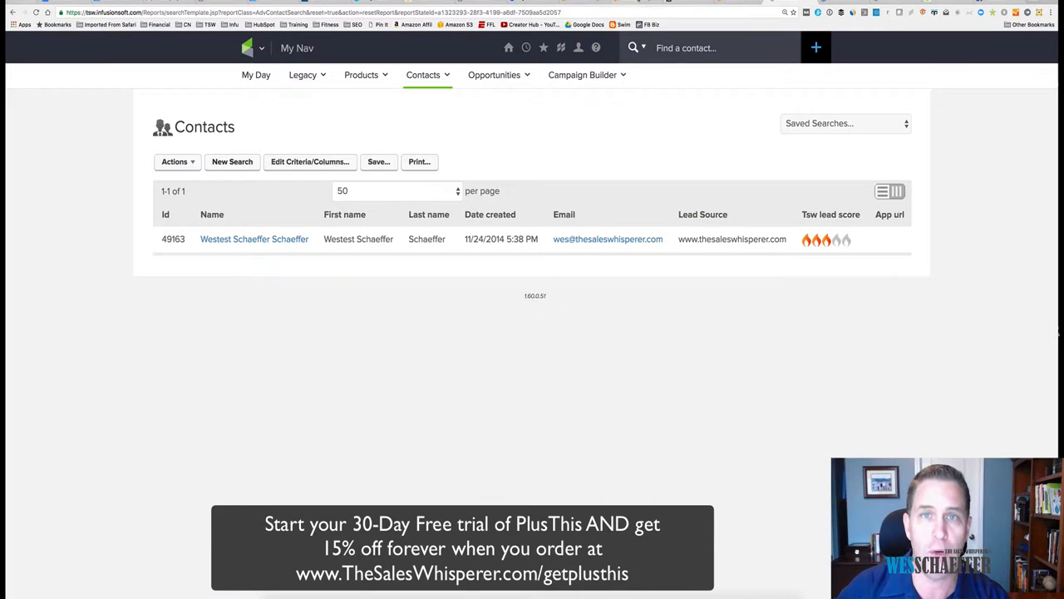
Review the Westest Schaeffer contact record, then Save & Search back to the criteria form.
{"action": "left_click", "coordinate": [253, 239]}
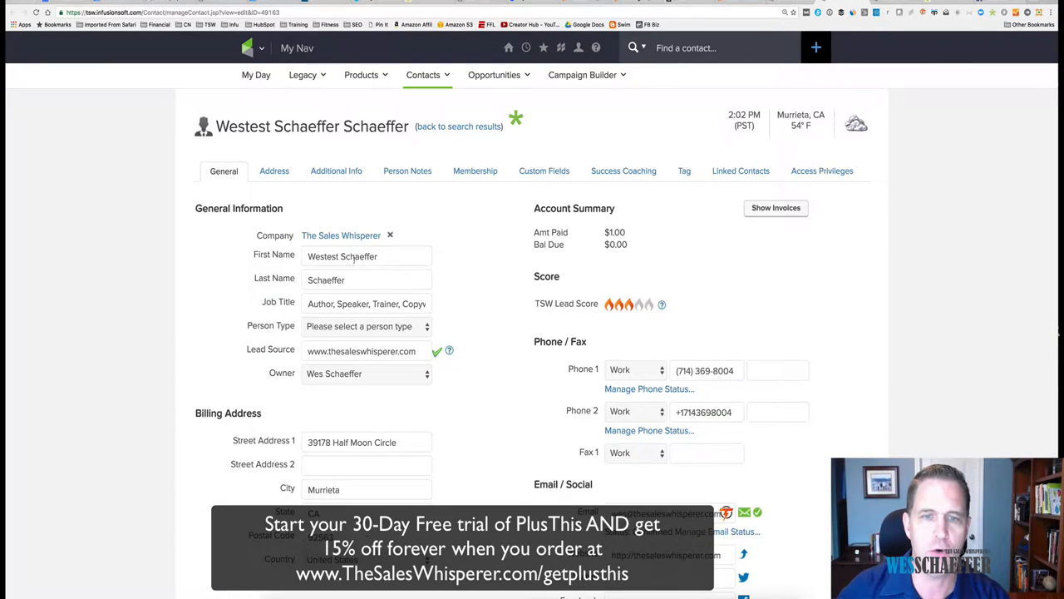
{"action": "scroll", "scroll_direction": "down", "scroll_amount": 3}
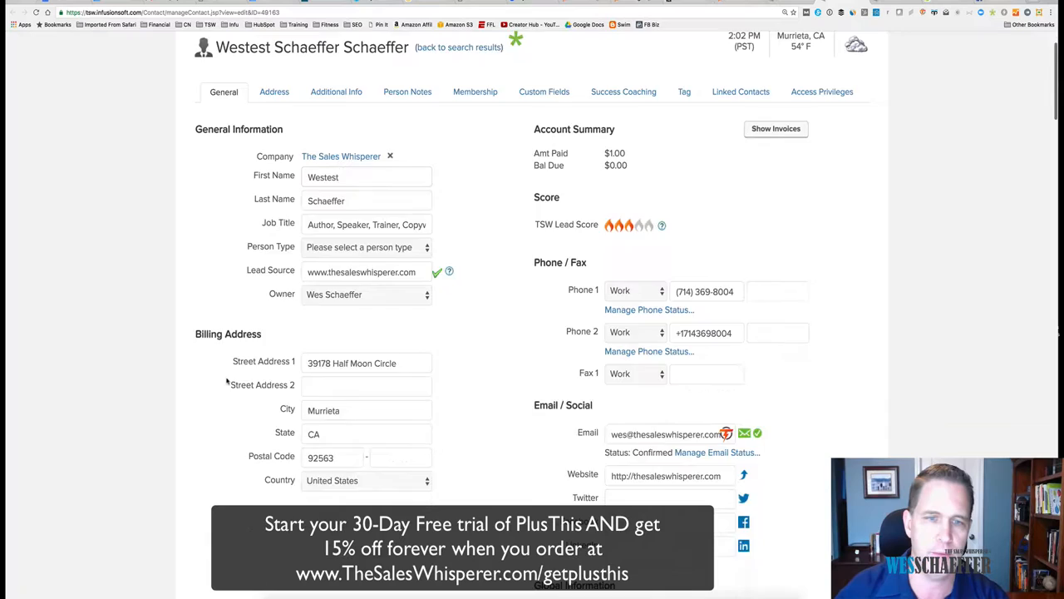
{"action": "scroll", "scroll_direction": "down", "scroll_amount": 3}
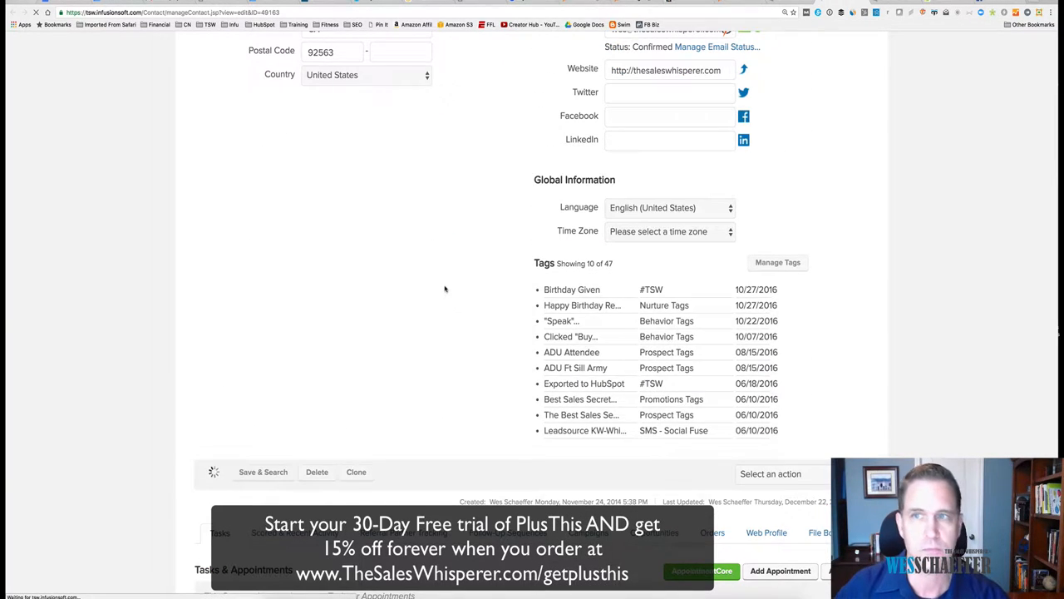
{"action": "left_click", "coordinate": [263, 472]}
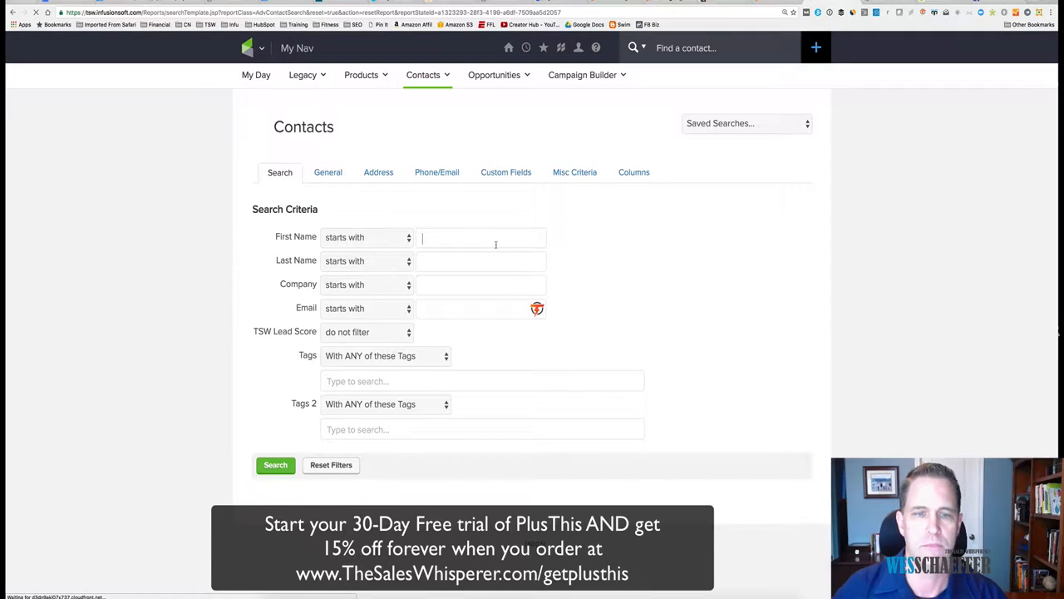
Search for first name 'westest' and find Westest Schaeffer, now correctly split.
{"action": "type", "text": "westest"}
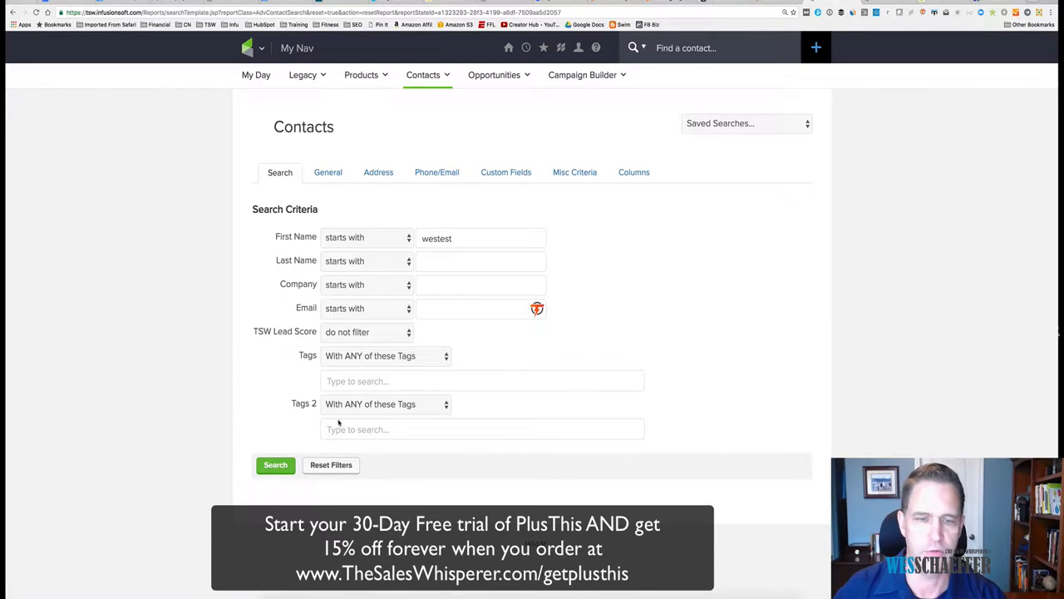
{"action": "left_click", "coordinate": [276, 465]}
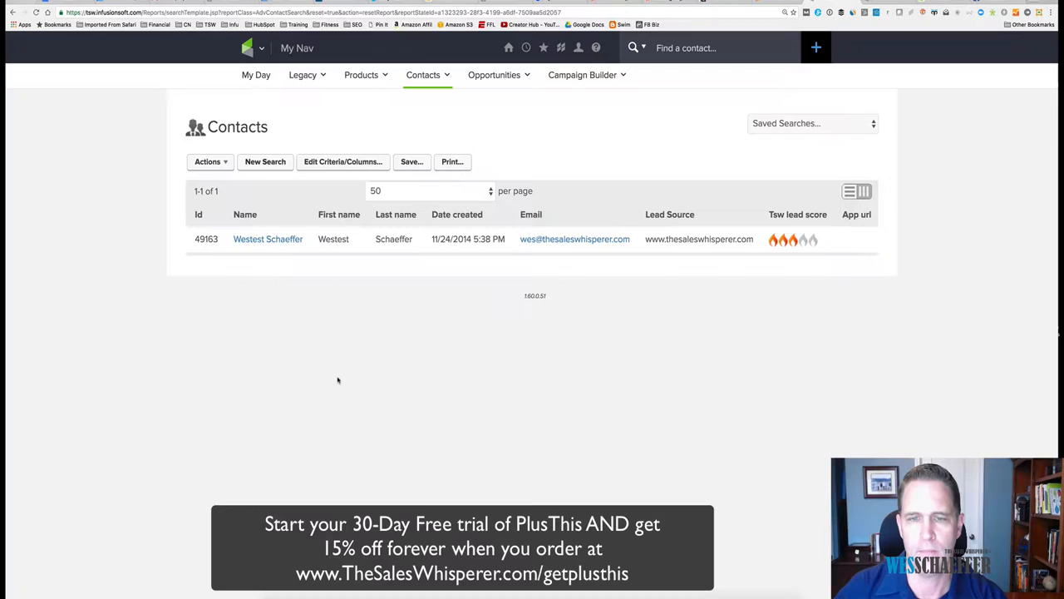
{"action": "double_click", "coordinate": [333, 240]}
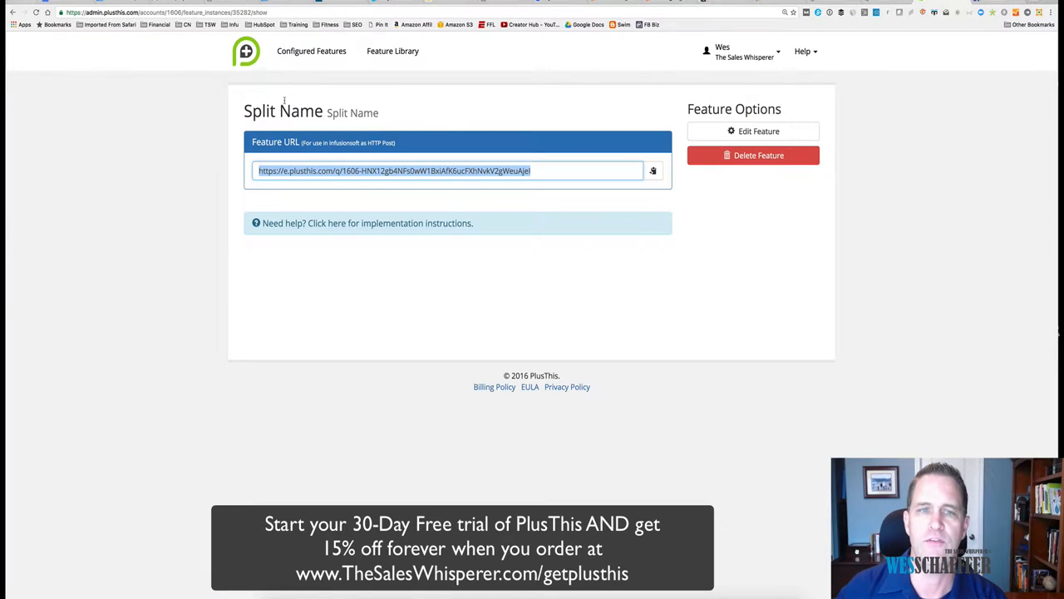
In PlusThis Configured Features, select the Format First Name feature URL for copying.
{"action": "left_click", "coordinate": [392, 50]}
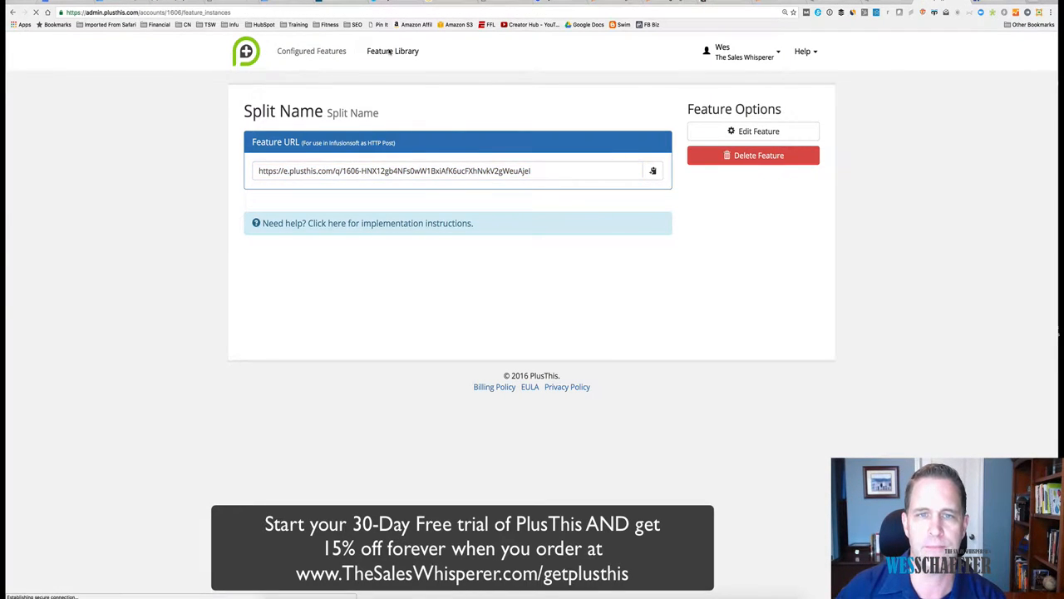
{"action": "left_click", "coordinate": [311, 50]}
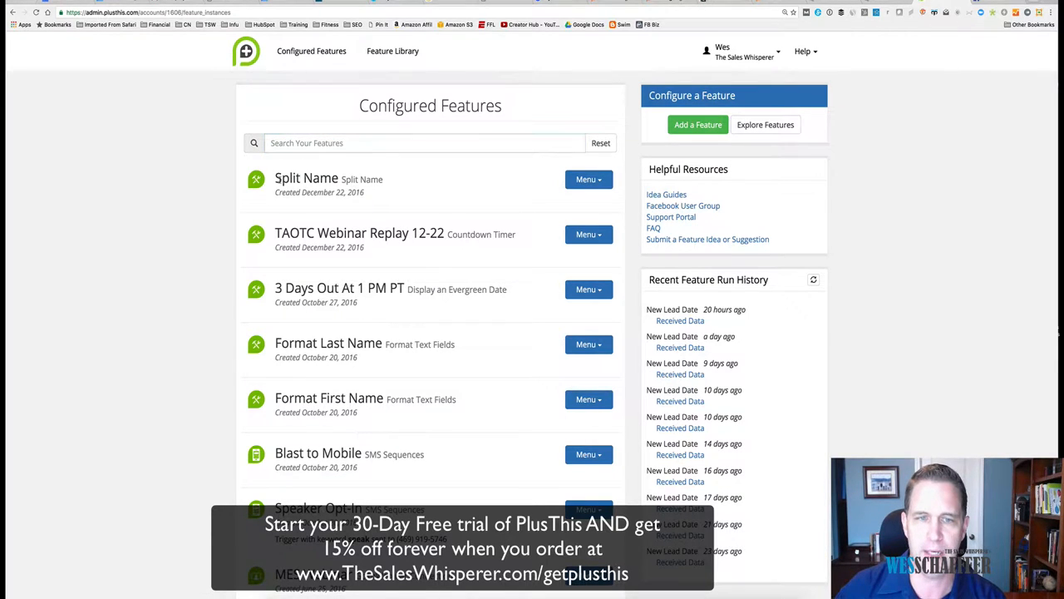
{"action": "scroll", "scroll_direction": "down", "scroll_amount": 3}
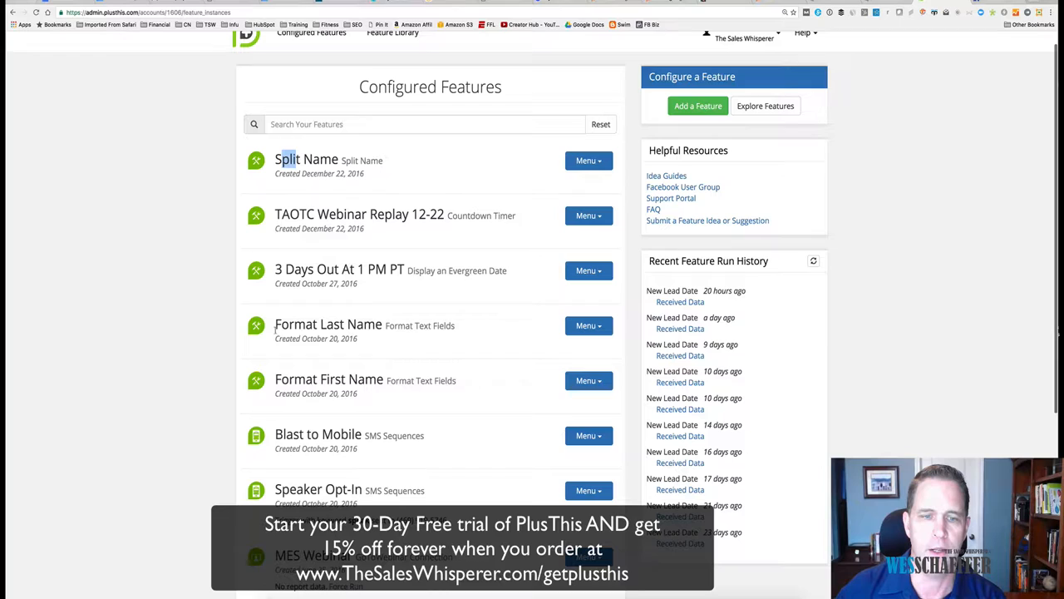
{"action": "double_click", "coordinate": [324, 322]}
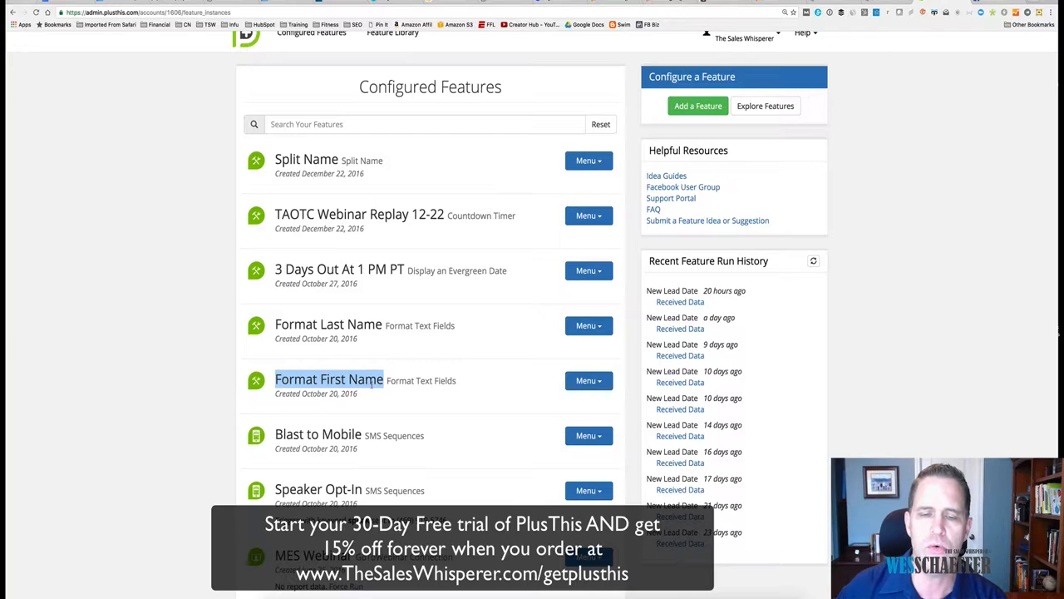
{"action": "left_click", "coordinate": [588, 379]}
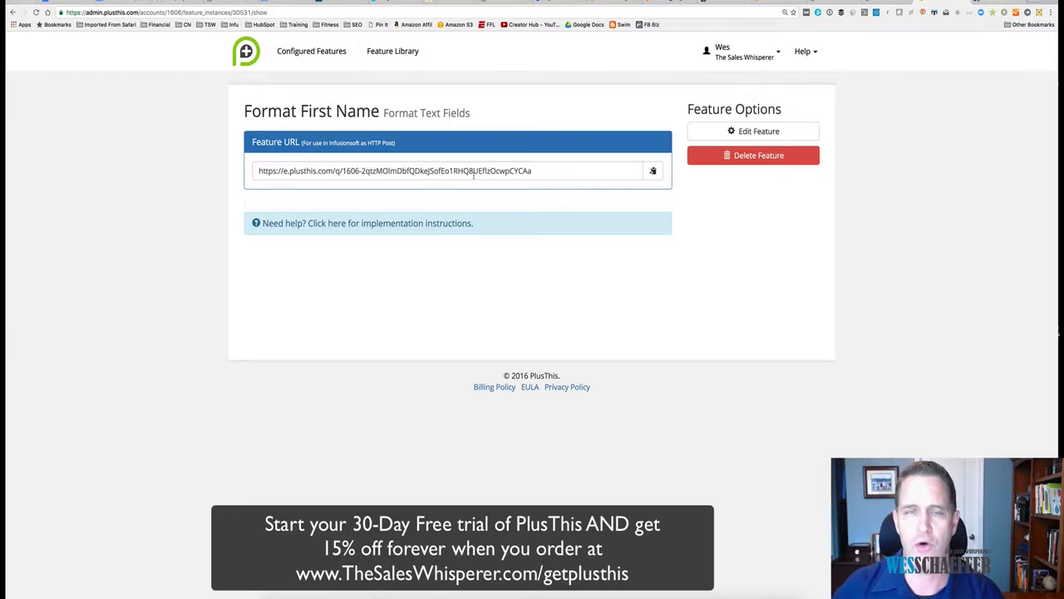
{"action": "triple_click", "coordinate": [396, 169]}
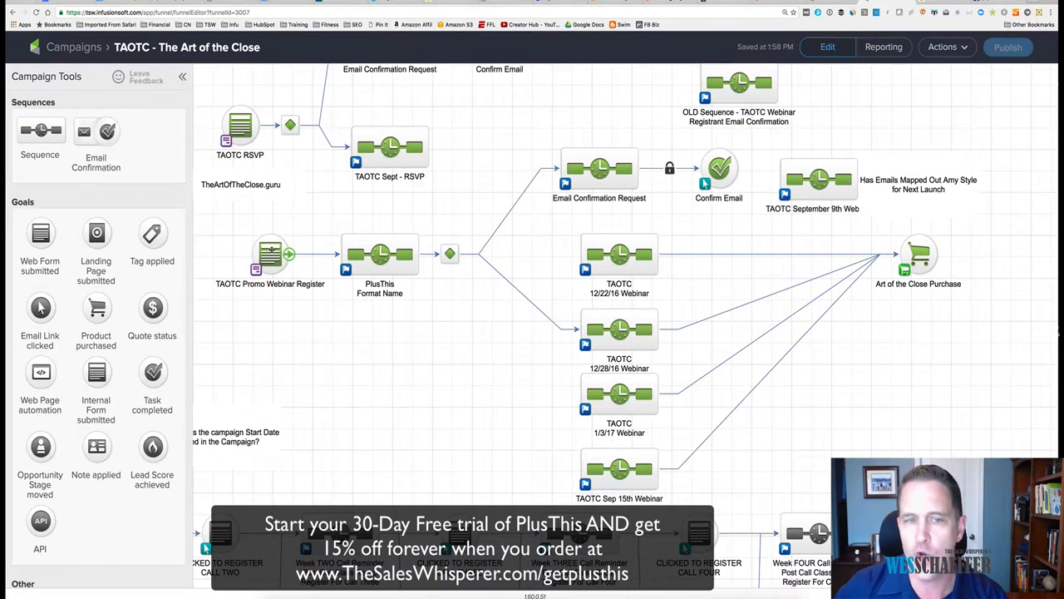
Open the PlusThis Format Name sequence showing Format First, Format Last and Split Name posts.
{"action": "left_click", "coordinate": [270, 253]}
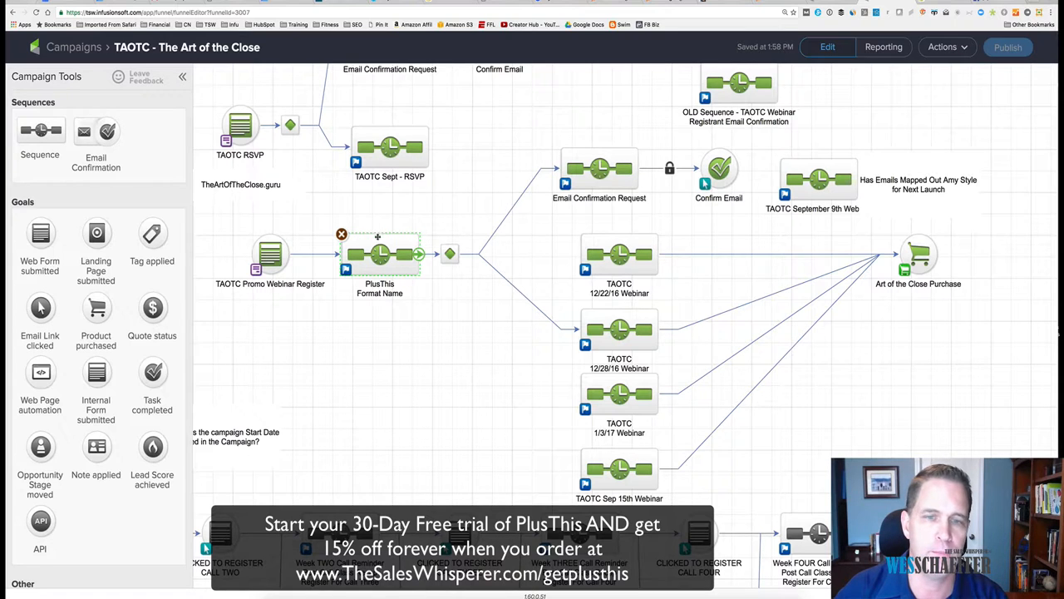
{"action": "double_click", "coordinate": [379, 252]}
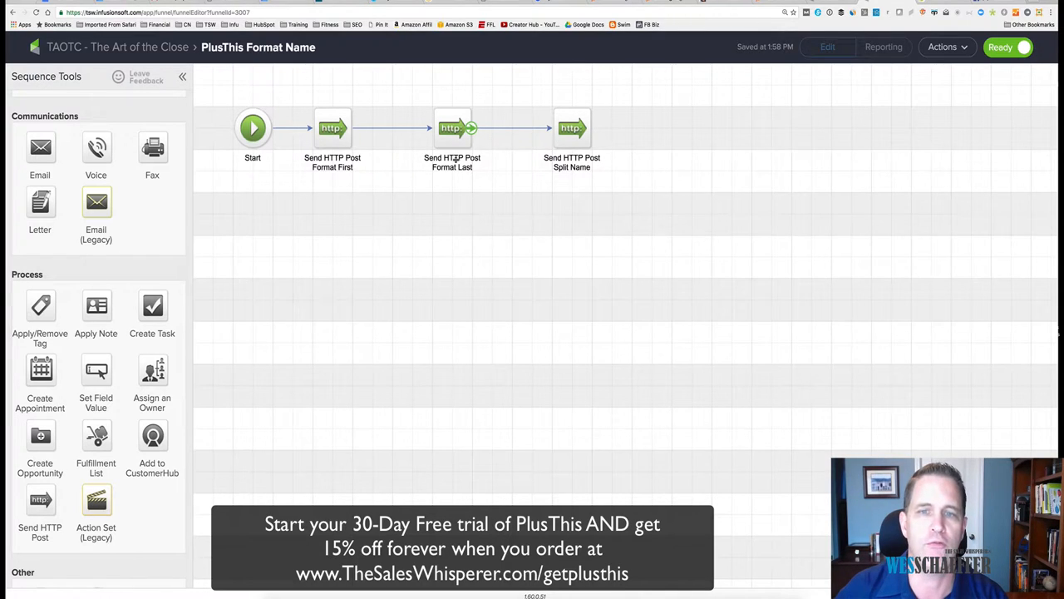
Check the Format First HTTP post's Format First Name URL and contactId pair.
{"action": "left_click", "coordinate": [453, 126]}
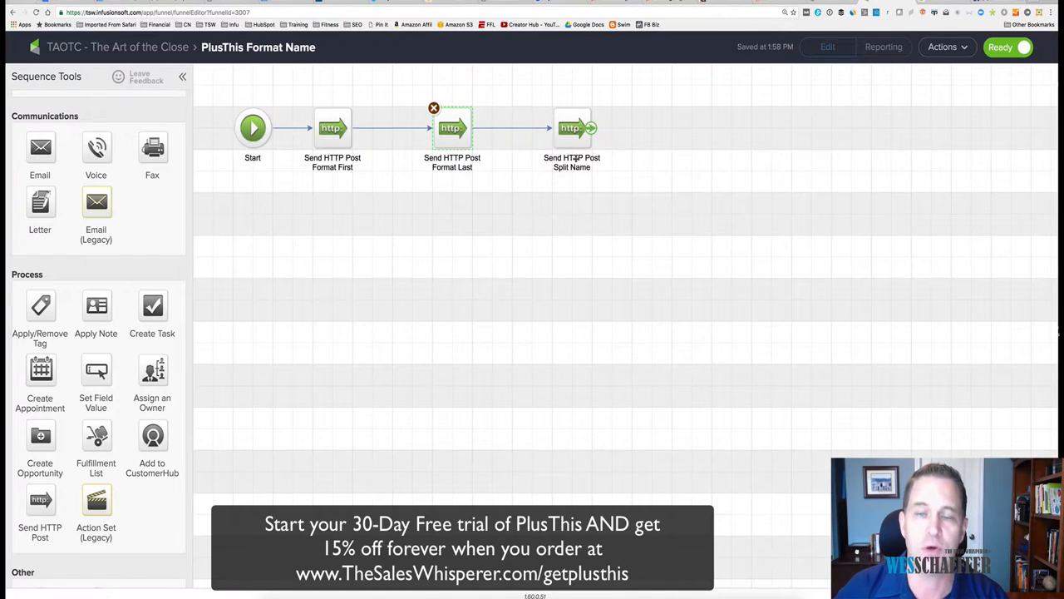
{"action": "left_click", "coordinate": [572, 126]}
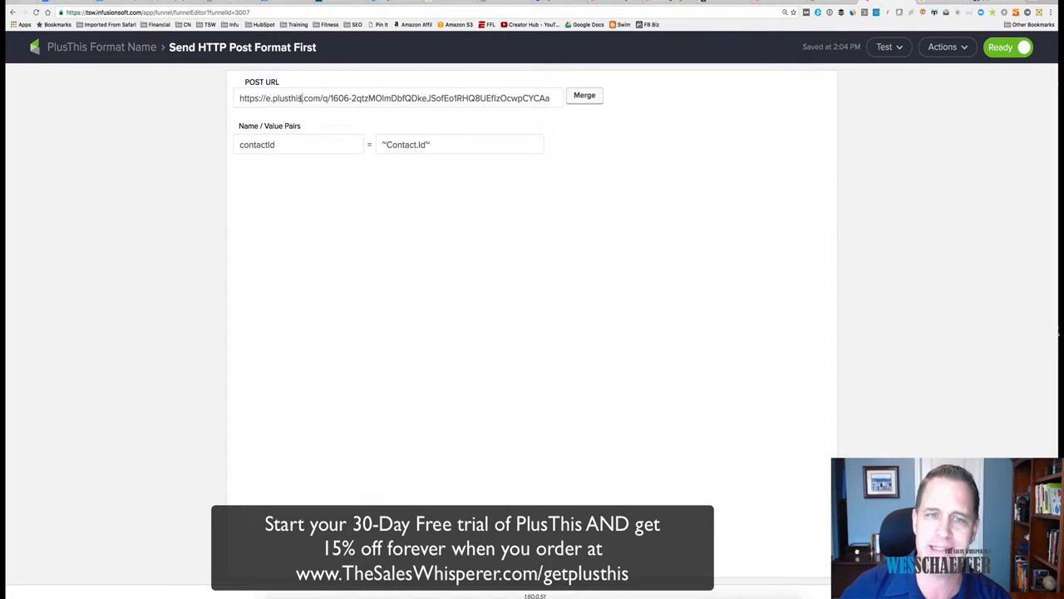
{"action": "triple_click", "coordinate": [392, 98]}
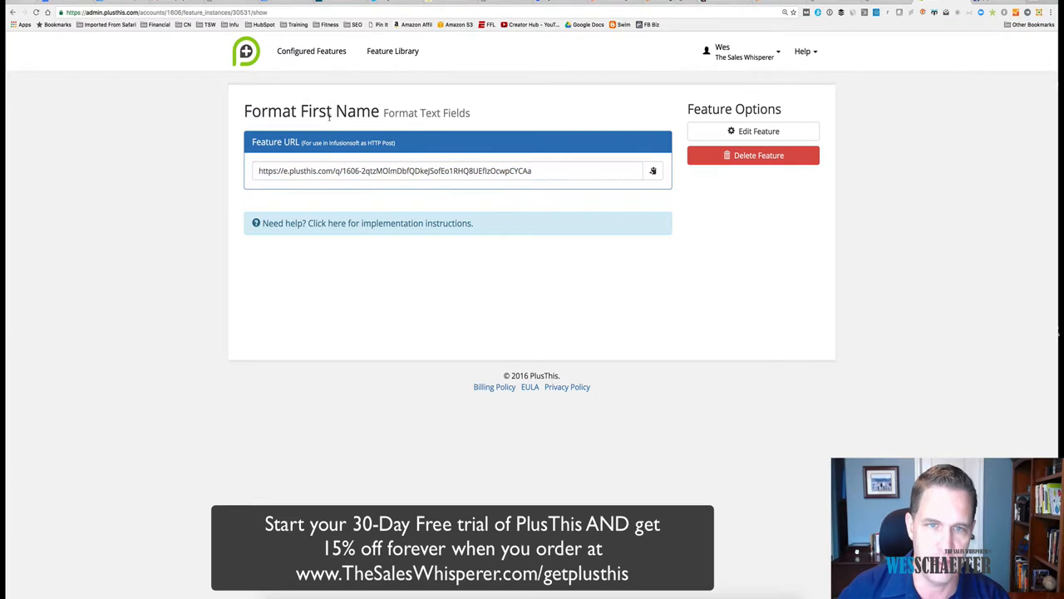
Pull up the Format Last Name feature URL in PlusThis Configured Features for copying.
{"action": "left_click", "coordinate": [311, 50]}
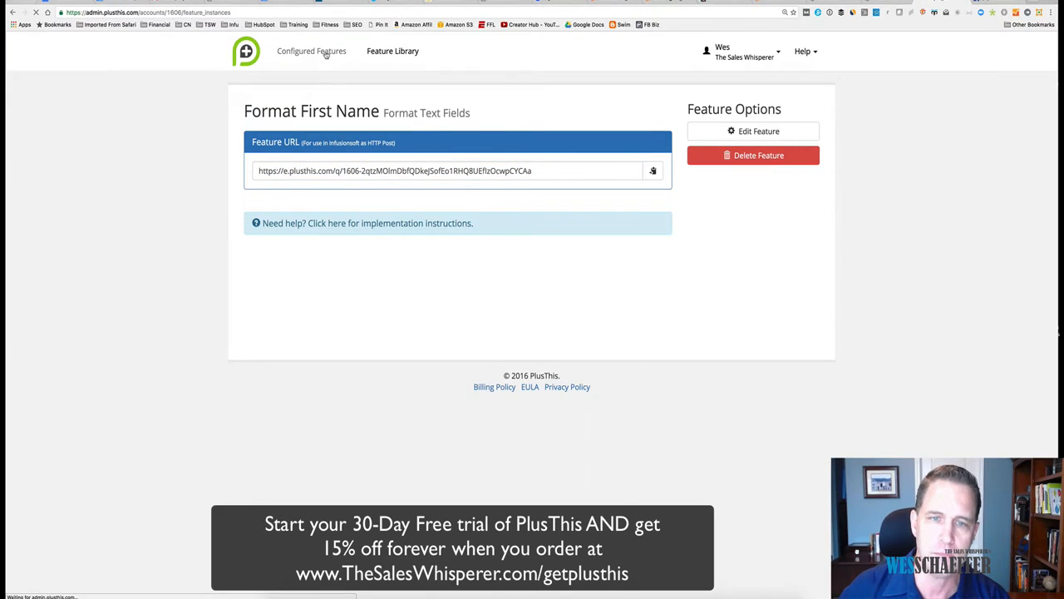
{"action": "left_click", "coordinate": [310, 49]}
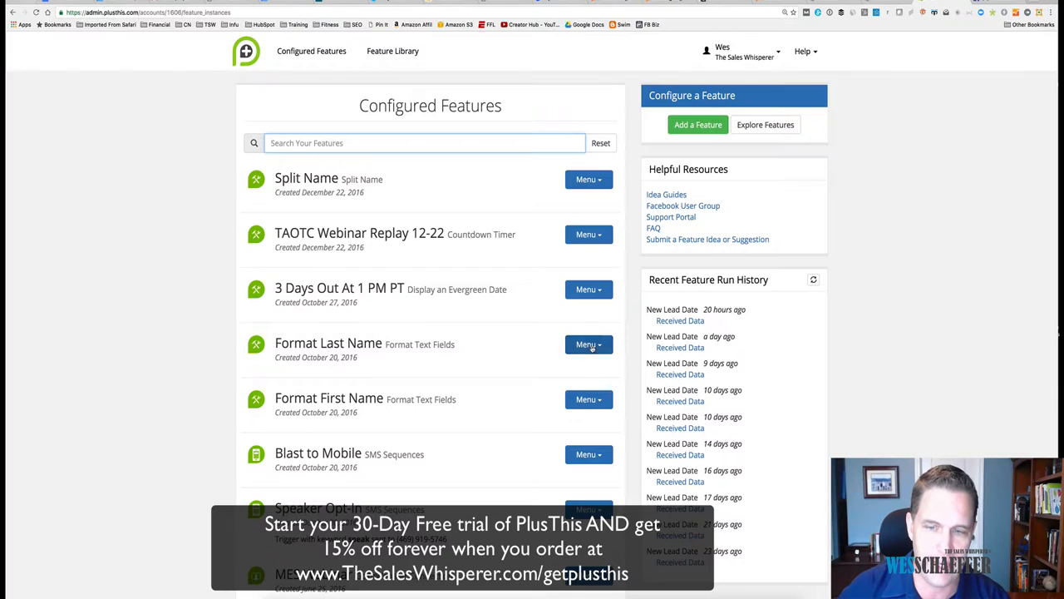
{"action": "left_click", "coordinate": [589, 344]}
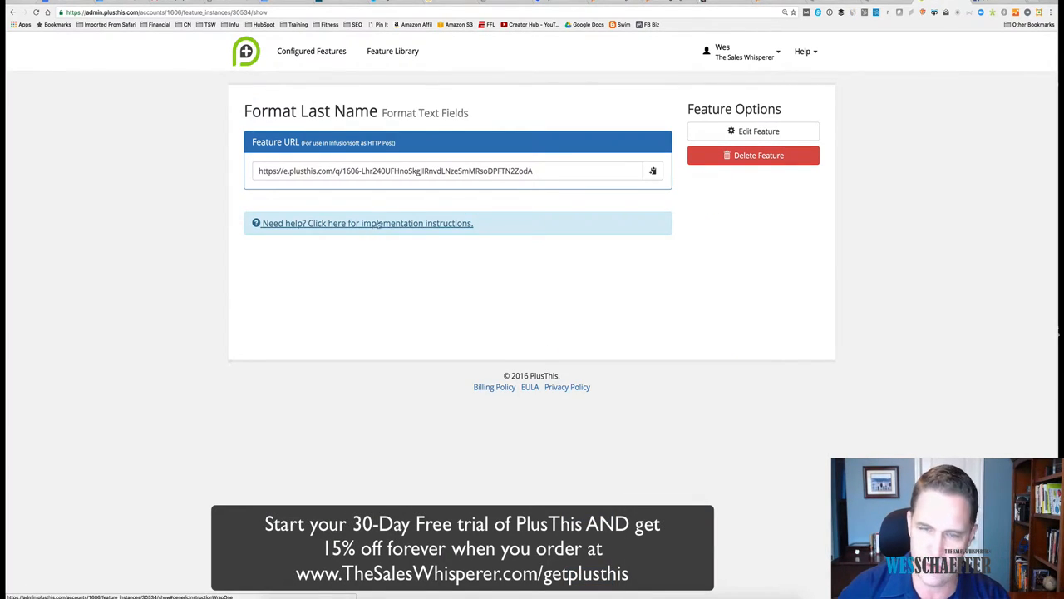
{"action": "left_click", "coordinate": [449, 170]}
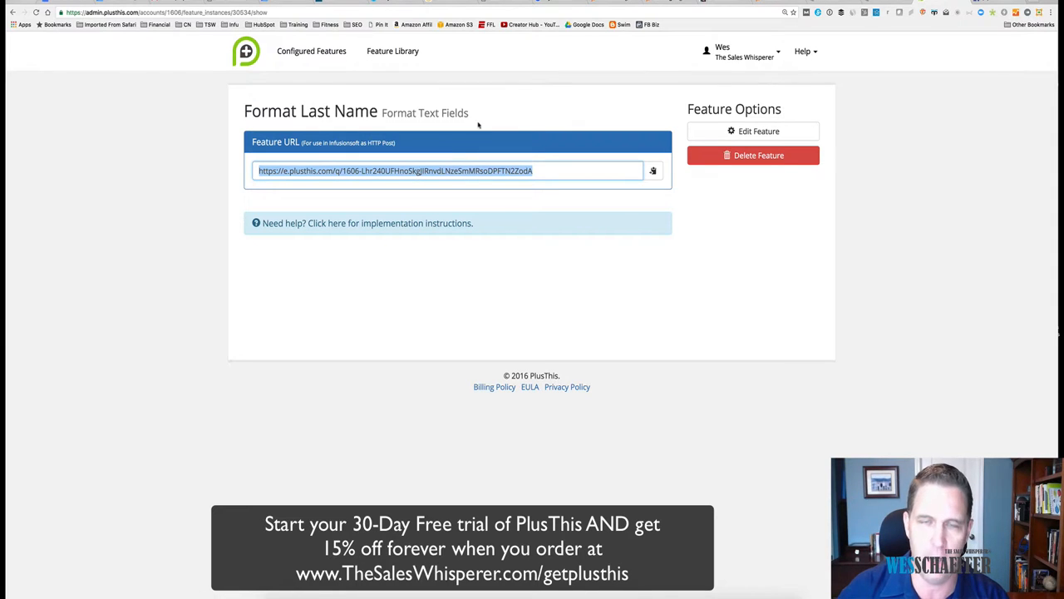
{"action": "left_click", "coordinate": [311, 50]}
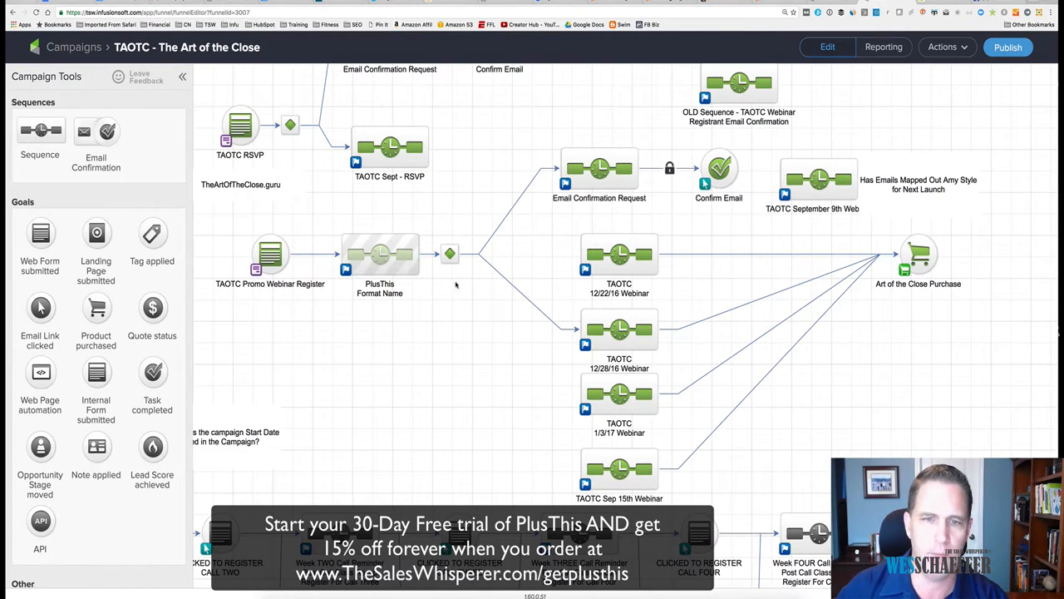
{"action": "left_click", "coordinate": [1007, 46]}
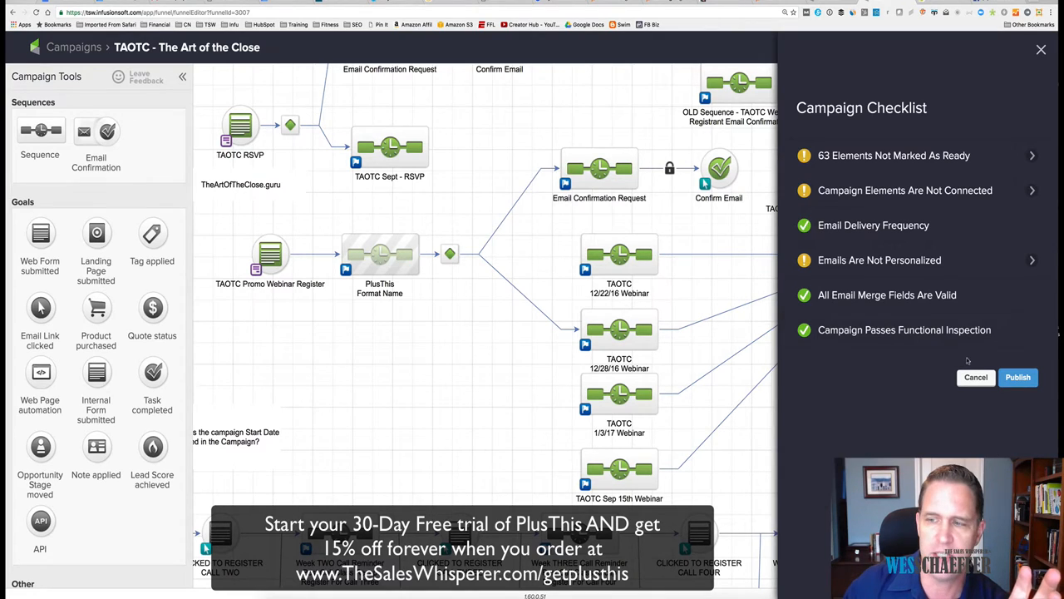
{"action": "left_click", "coordinate": [1041, 50]}
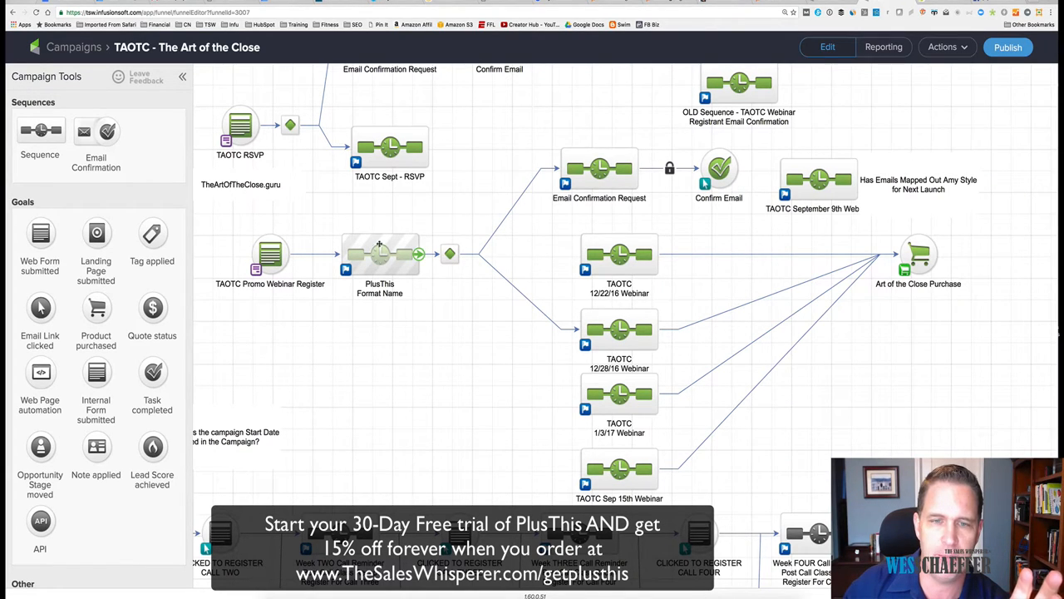
{"action": "left_click", "coordinate": [379, 252]}
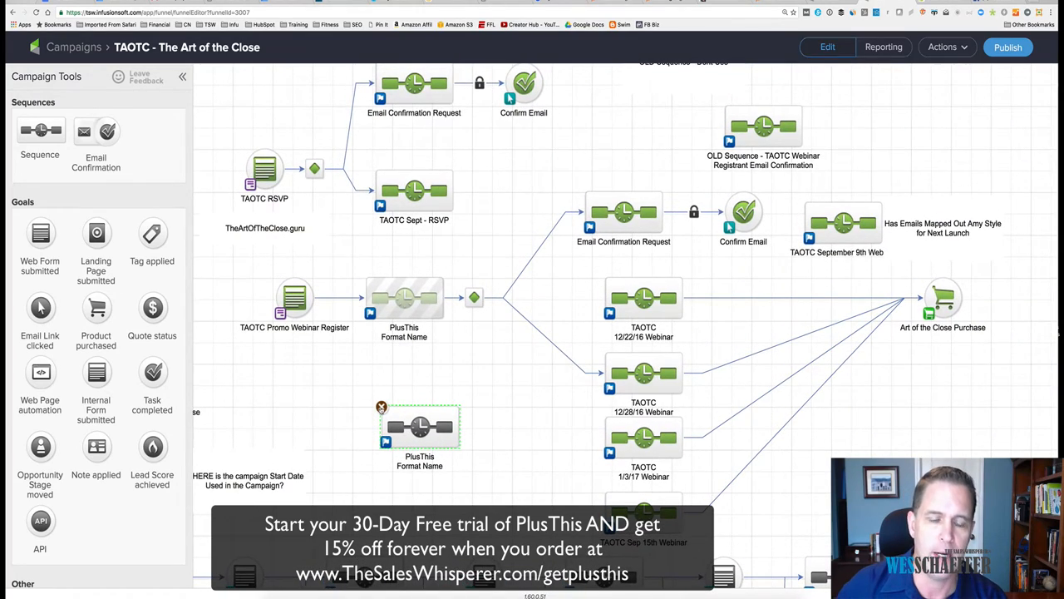
{"action": "left_click", "coordinate": [380, 405]}
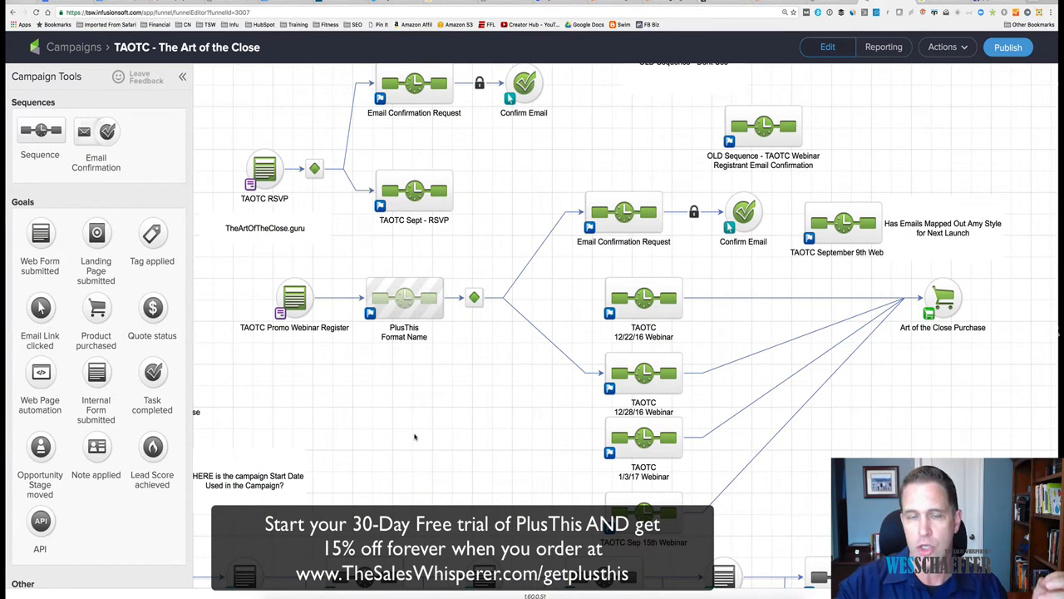
{"action": "left_click", "coordinate": [404, 296]}
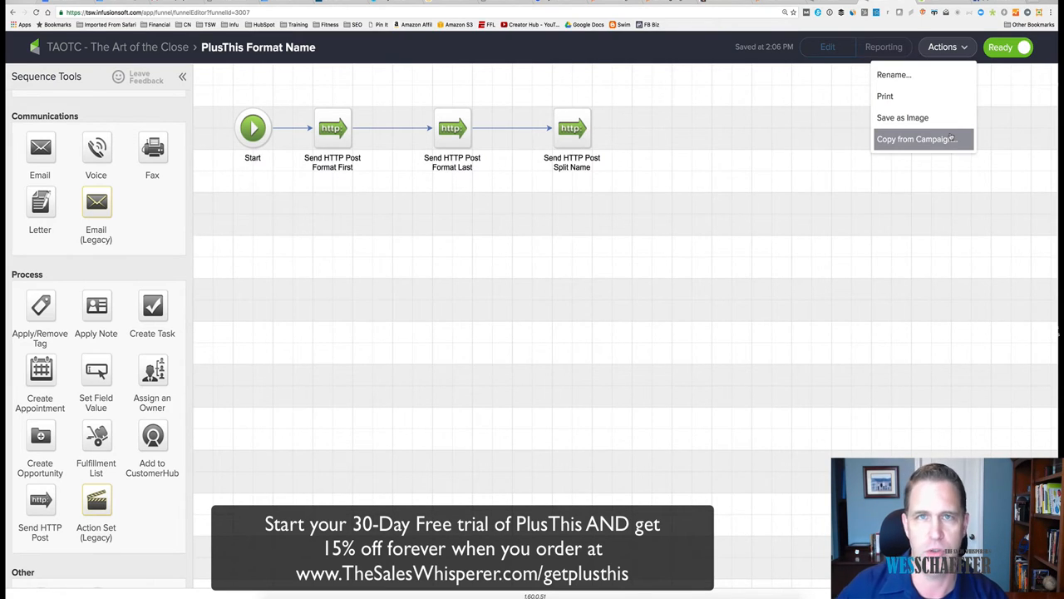
{"action": "left_click", "coordinate": [271, 78]}
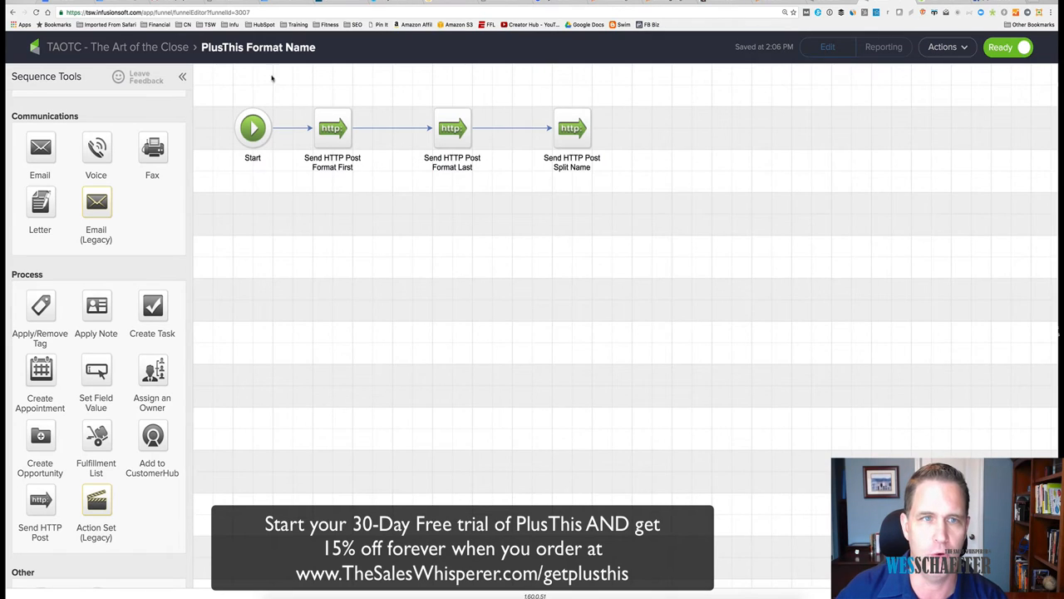
{"action": "left_click", "coordinate": [163, 46]}
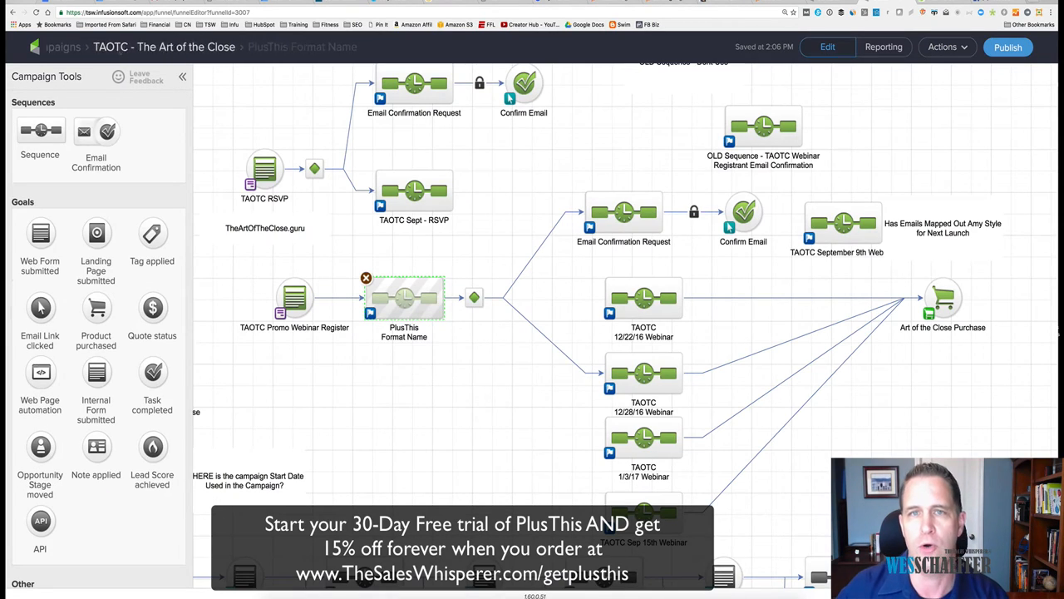